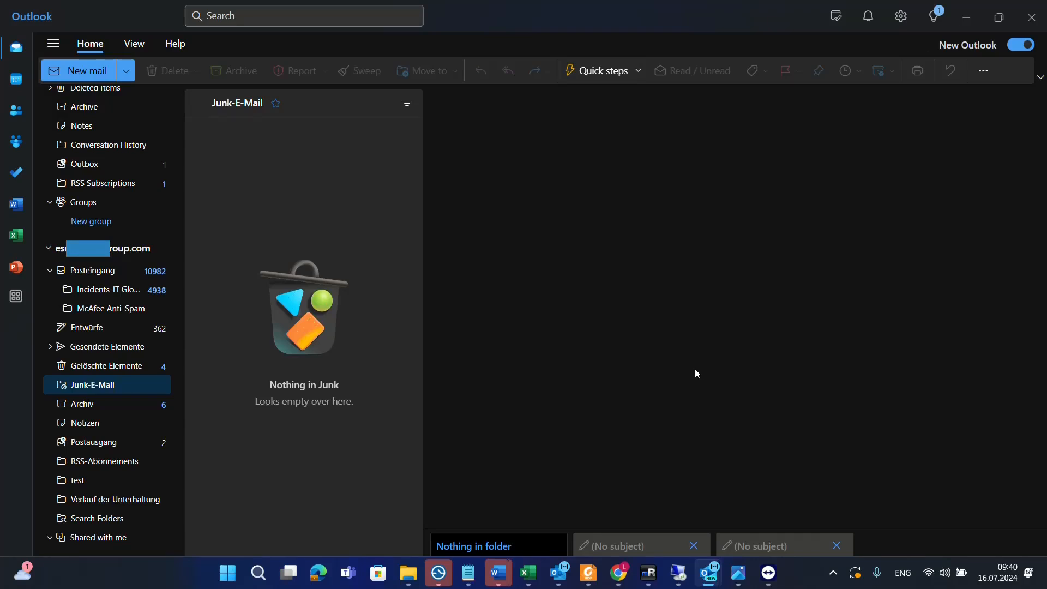
pyautogui.moveTo(686, 376)
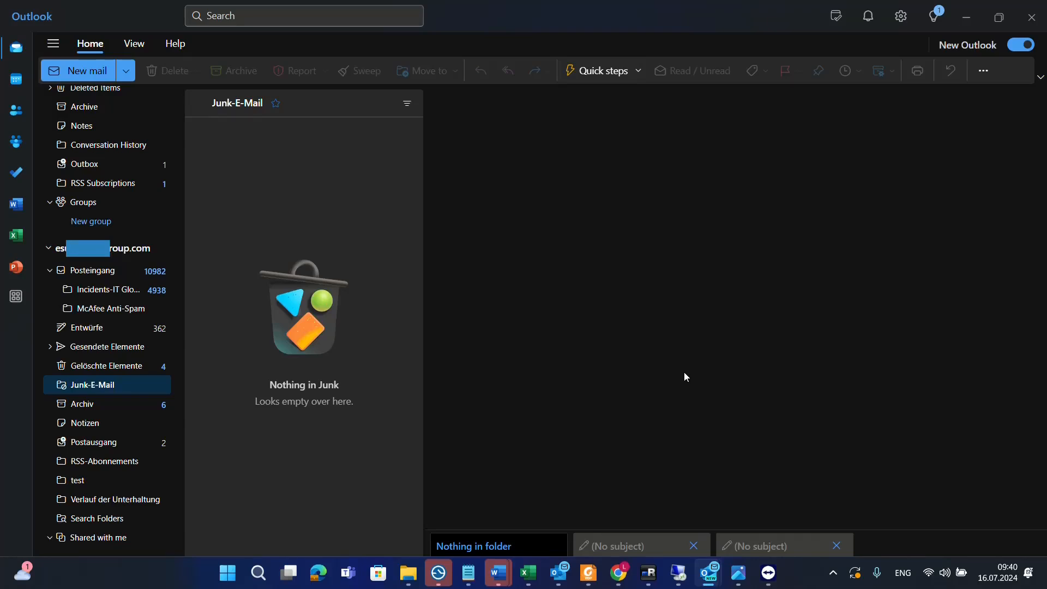
pyautogui.moveTo(682, 380)
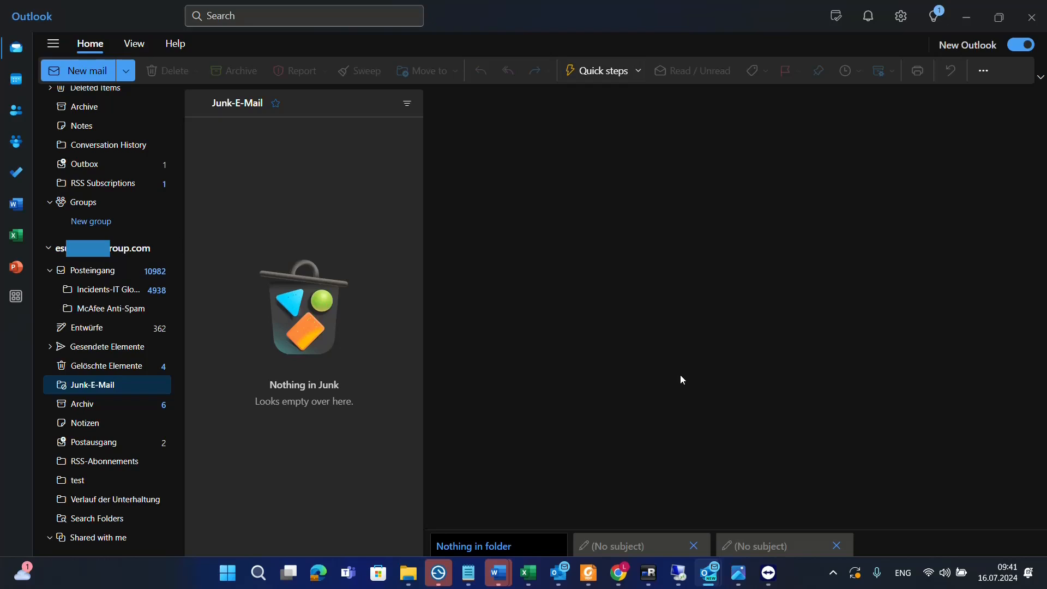
pyautogui.moveTo(675, 383)
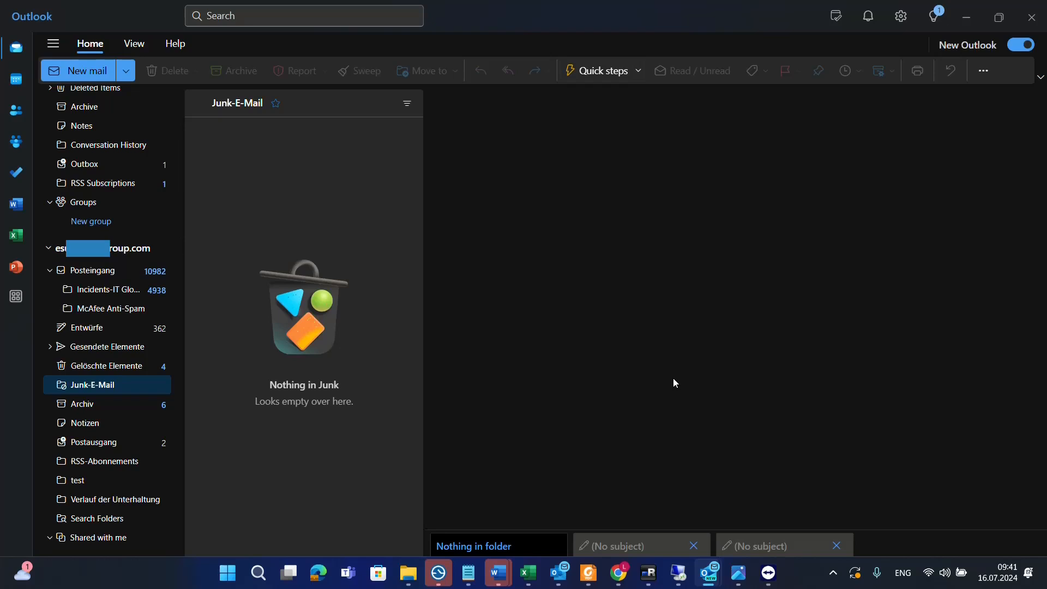
pyautogui.moveTo(665, 364)
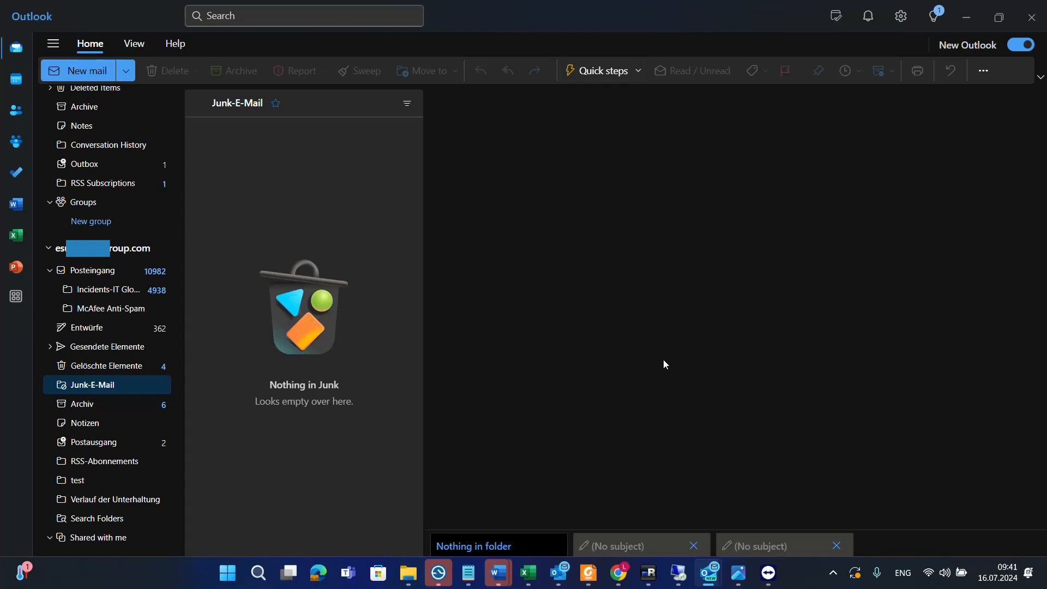
pyautogui.moveTo(409, 369)
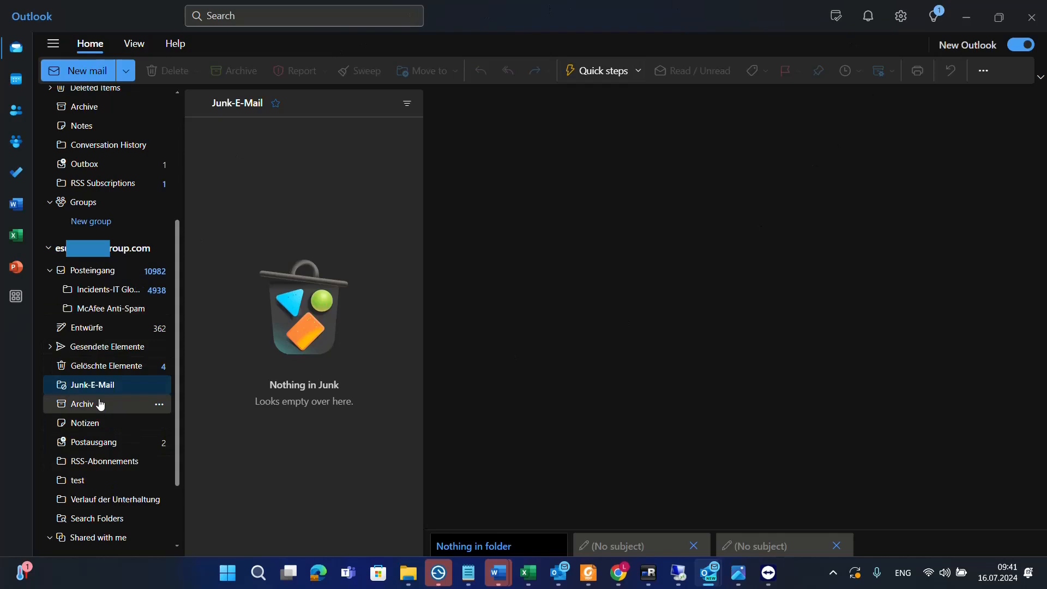
pyautogui.moveTo(107, 347)
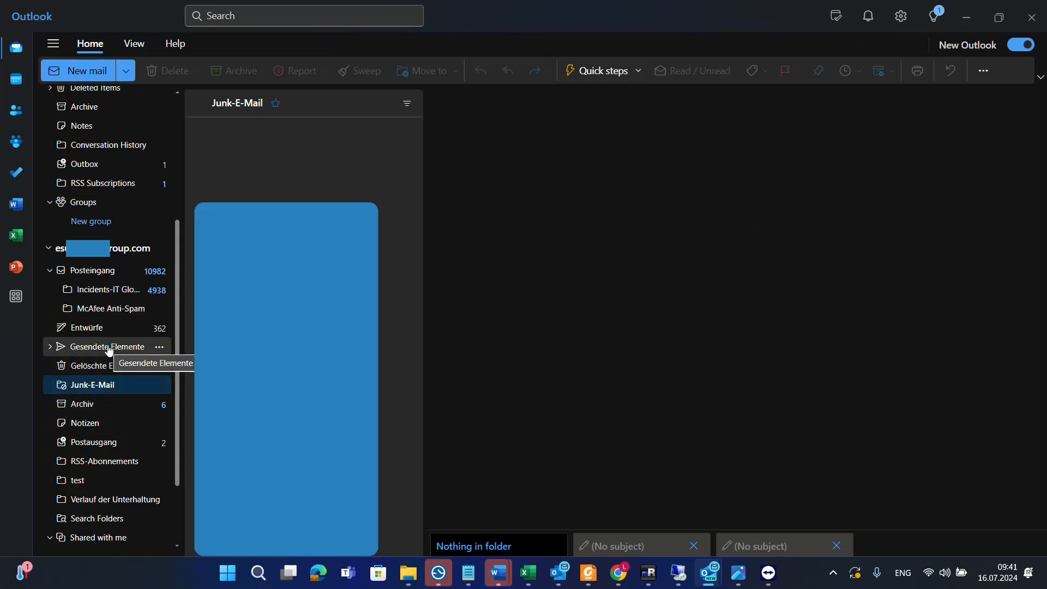
# - Show the Sent Items folder with the 'test recall' message listed at the top
pyautogui.click(107, 347)
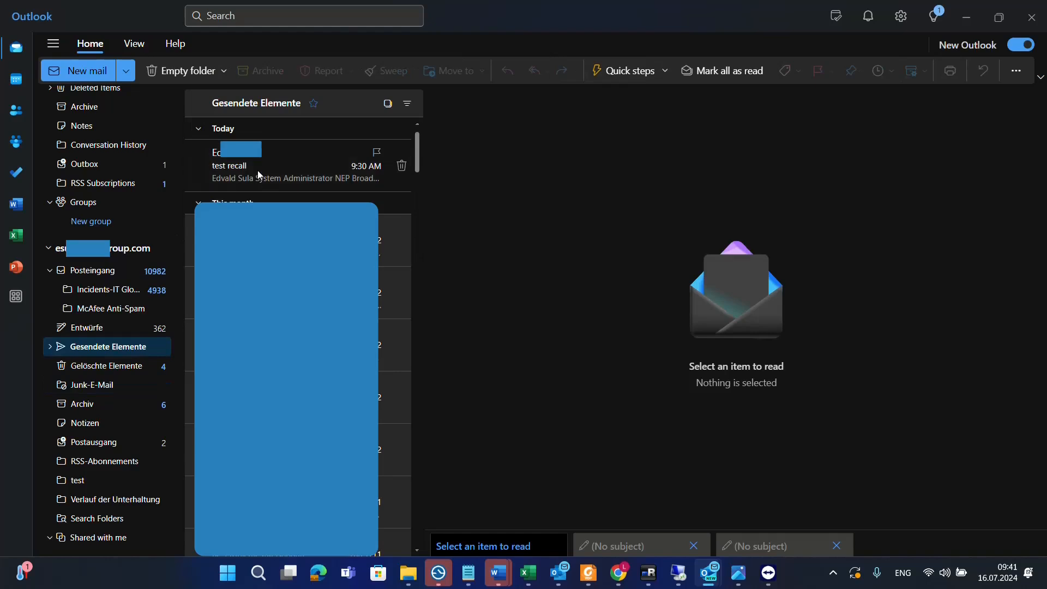
pyautogui.moveTo(254, 168)
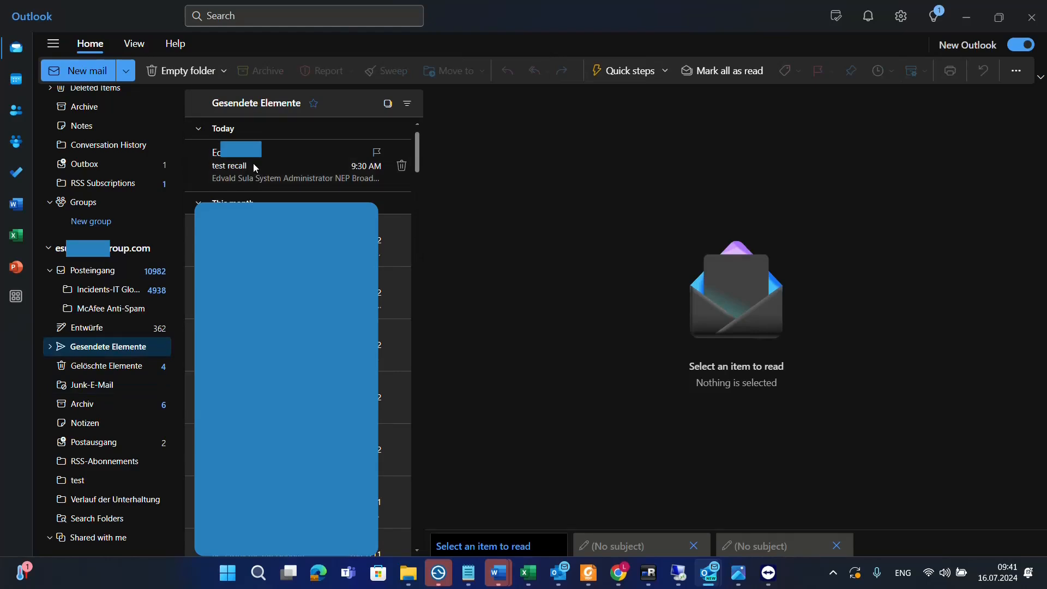
pyautogui.moveTo(237, 167)
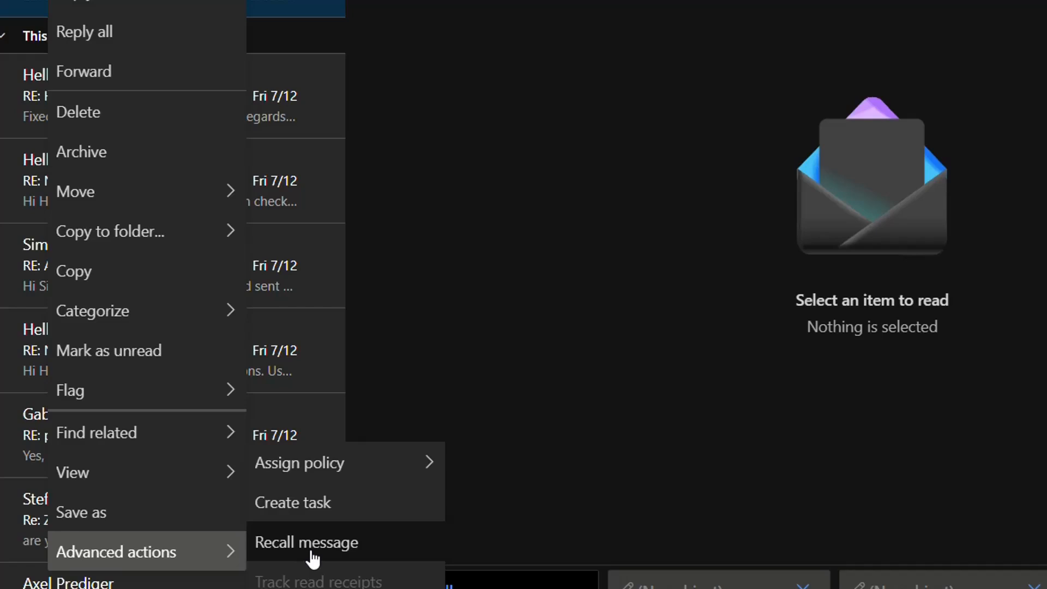
# - Recall 'test recall', confirm deletion from recipients' mailboxes, and view the sent message
pyautogui.click(307, 543)
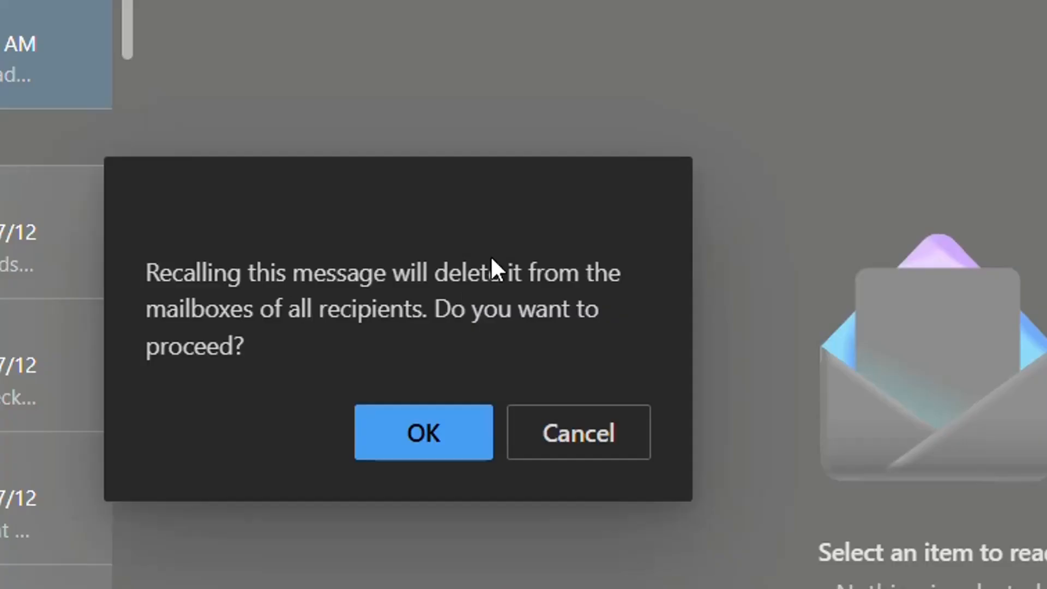
pyautogui.moveTo(208, 386)
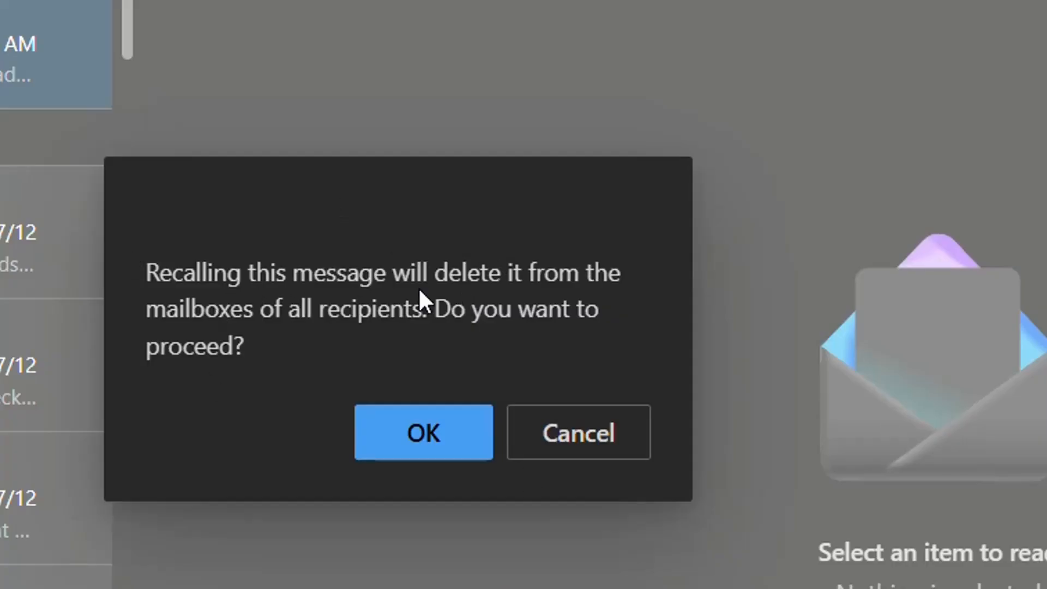
pyautogui.moveTo(407, 305)
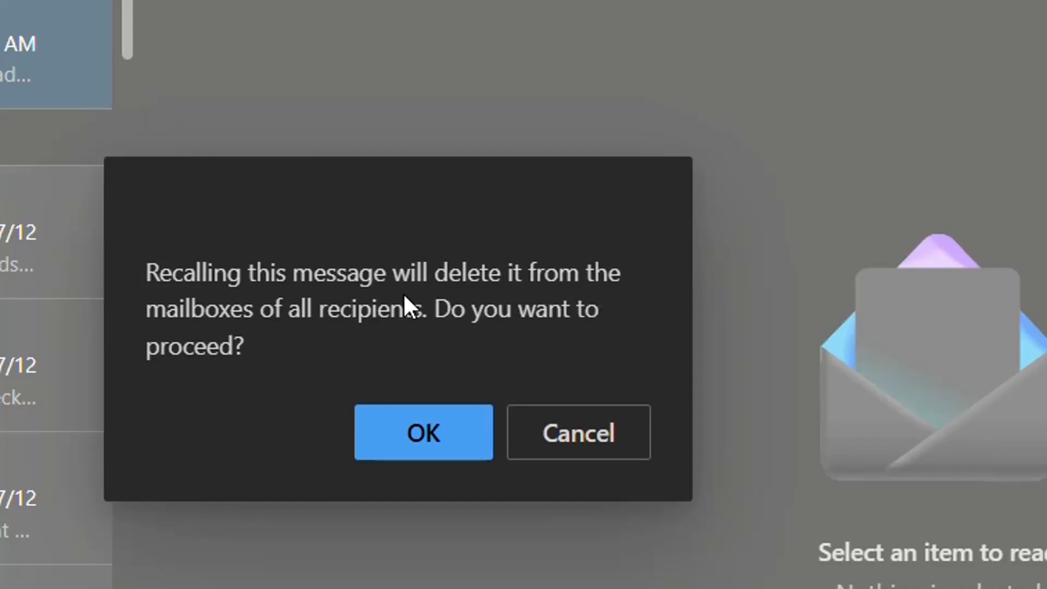
pyautogui.moveTo(509, 334)
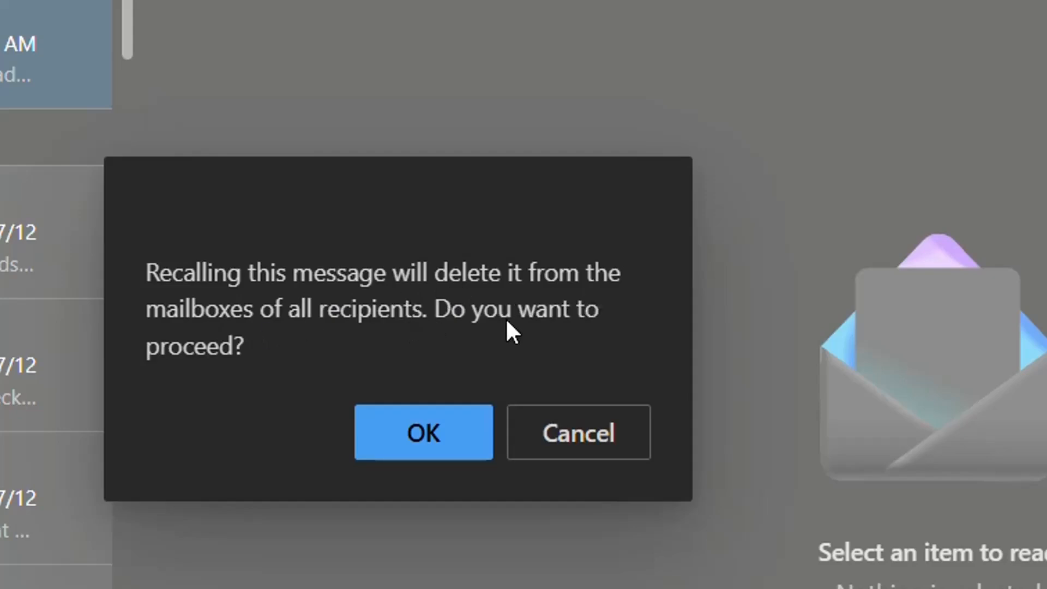
pyautogui.click(424, 432)
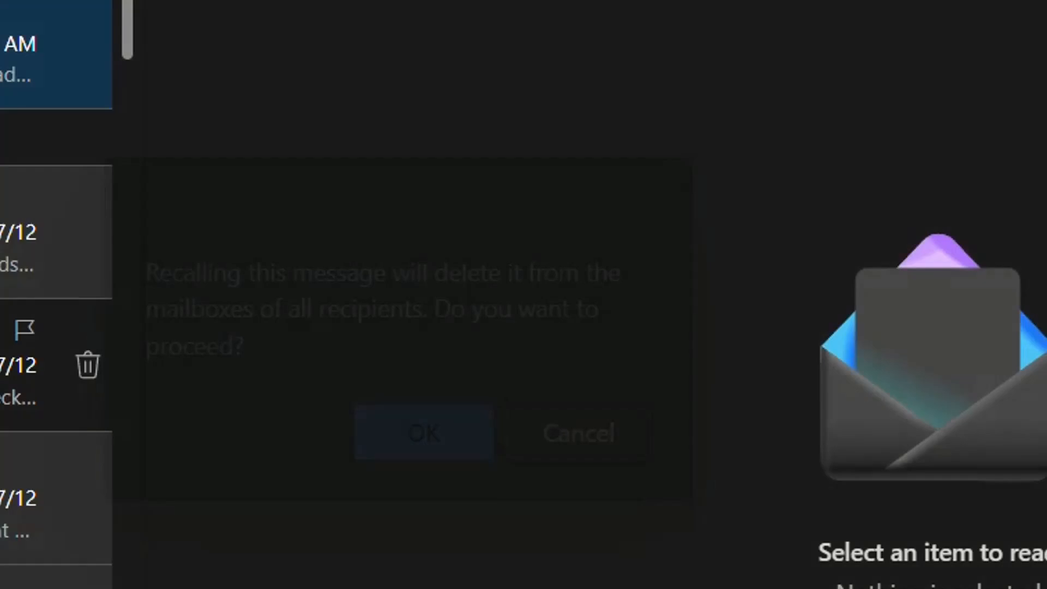
pyautogui.click(424, 432)
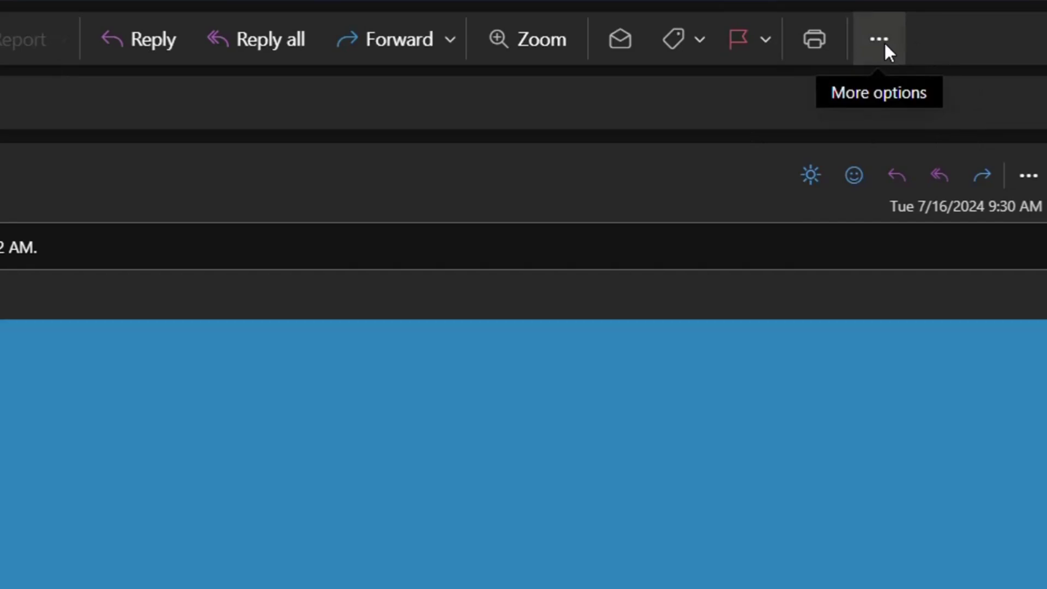
# - Recall the open 7/16/2024 9:30 AM email via More options, reaching the recall report
pyautogui.click(878, 37)
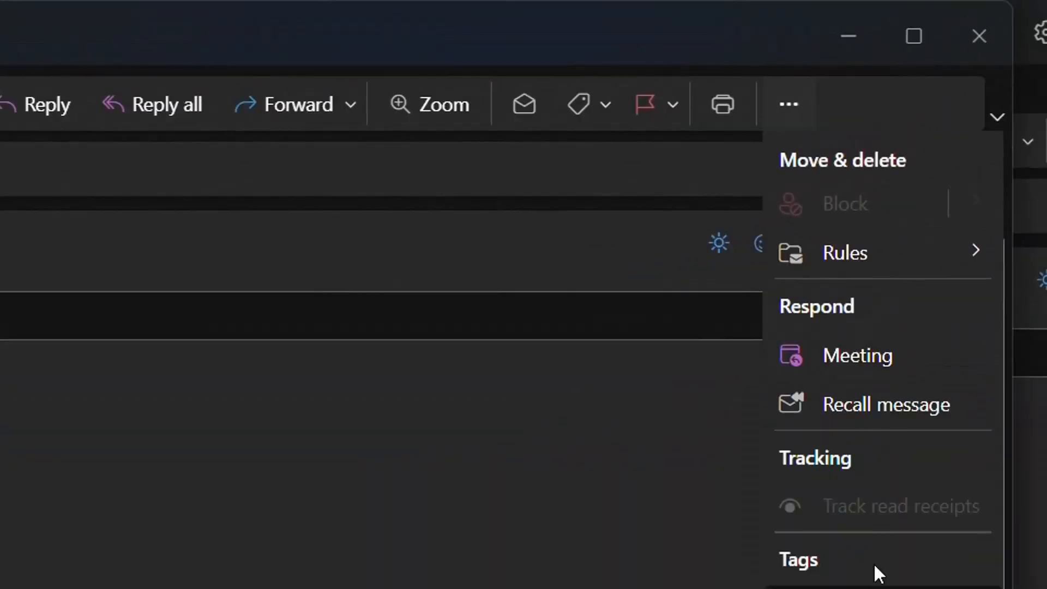
pyautogui.moveTo(883, 415)
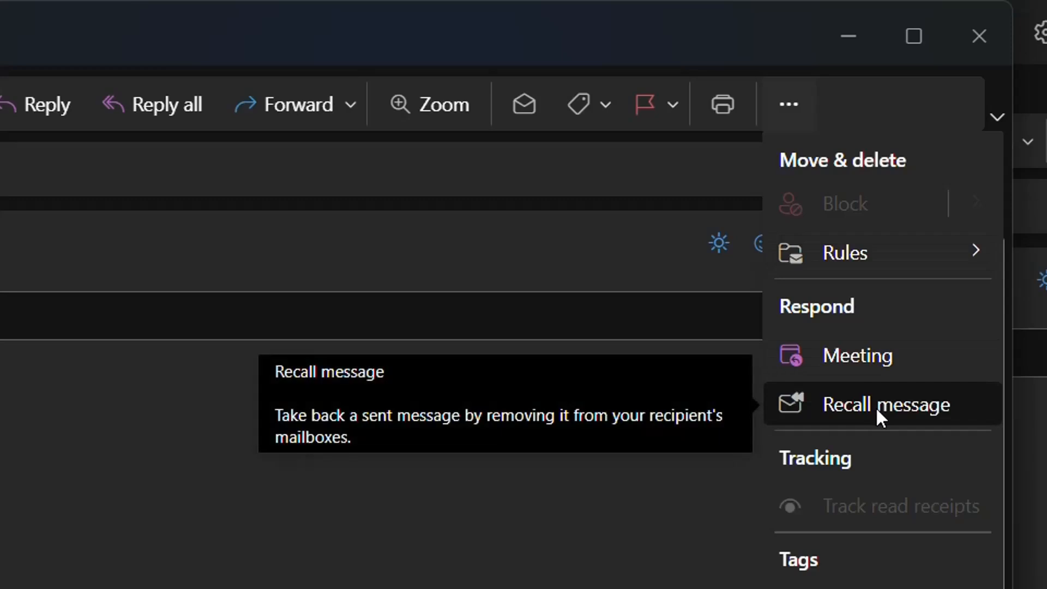
pyautogui.click(885, 405)
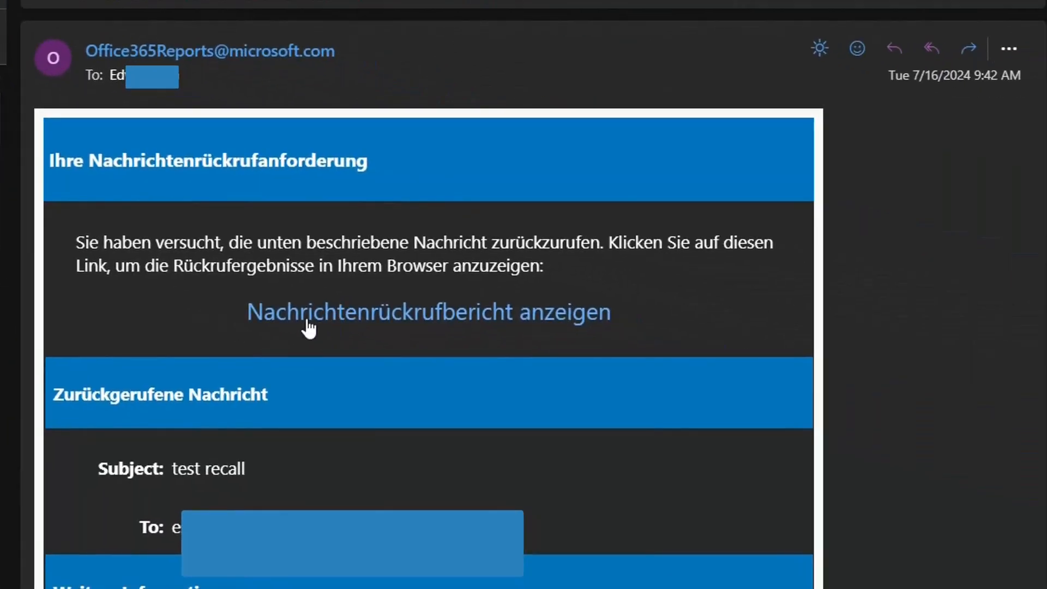
pyautogui.moveTo(340, 191)
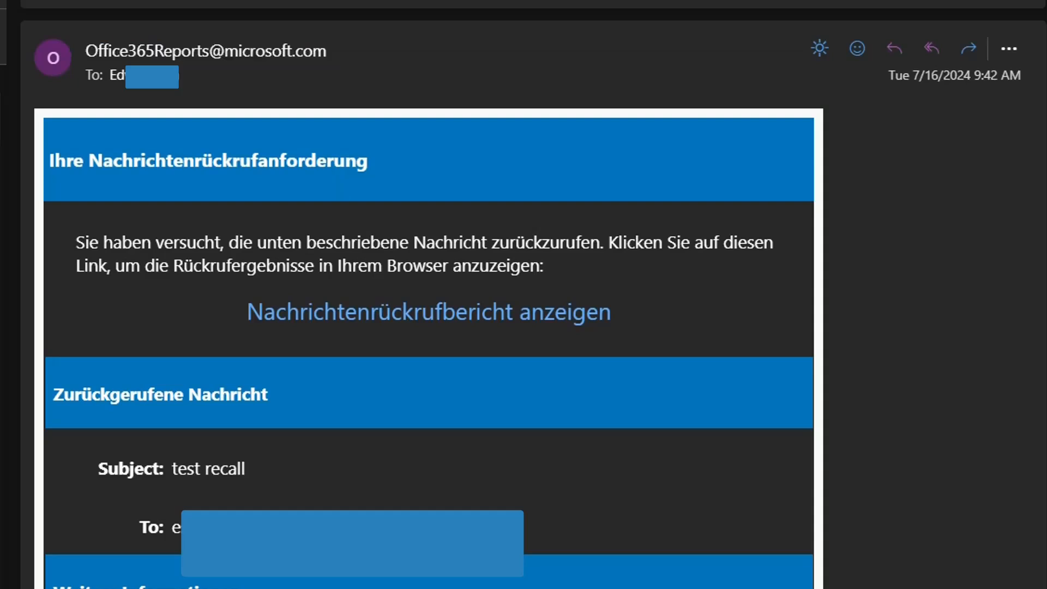
pyautogui.moveTo(367, 316)
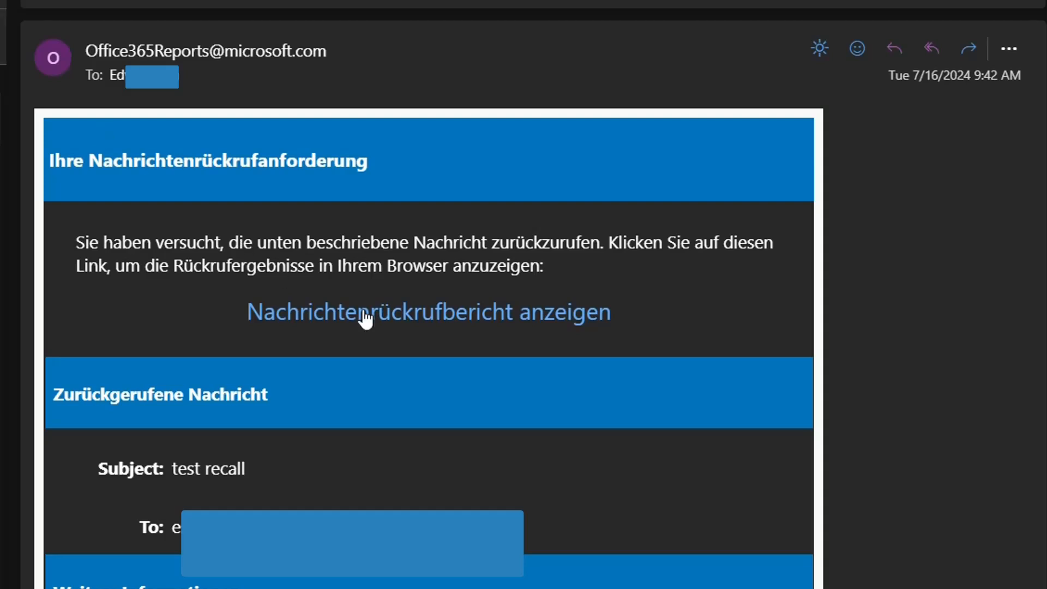